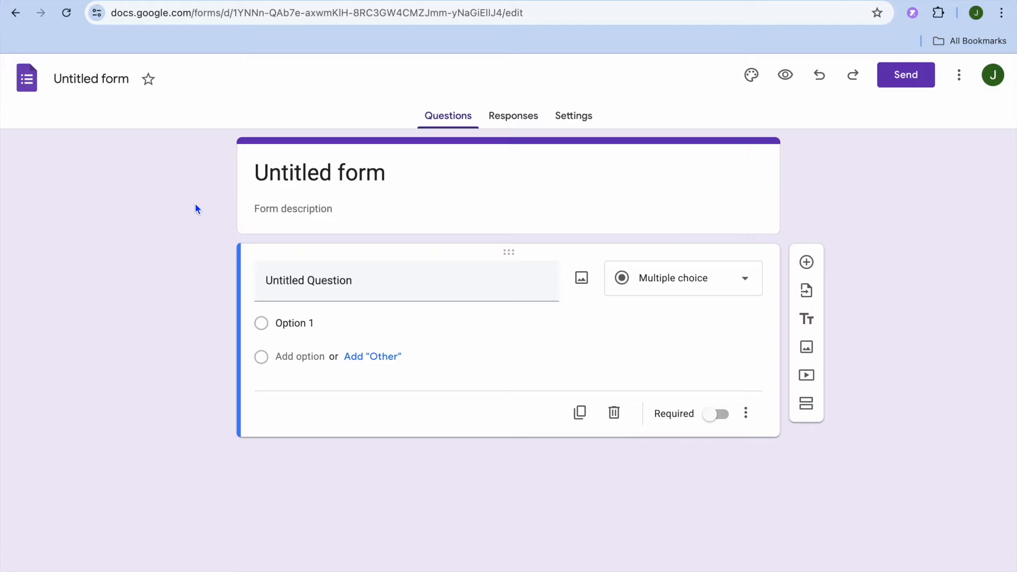
mouse_move(202, 182)
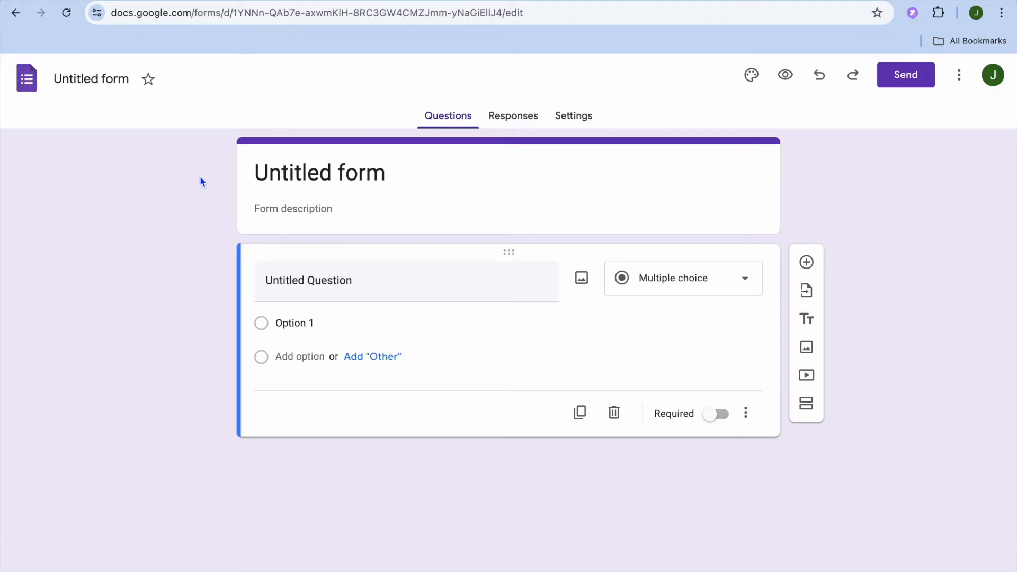
mouse_move(864, 196)
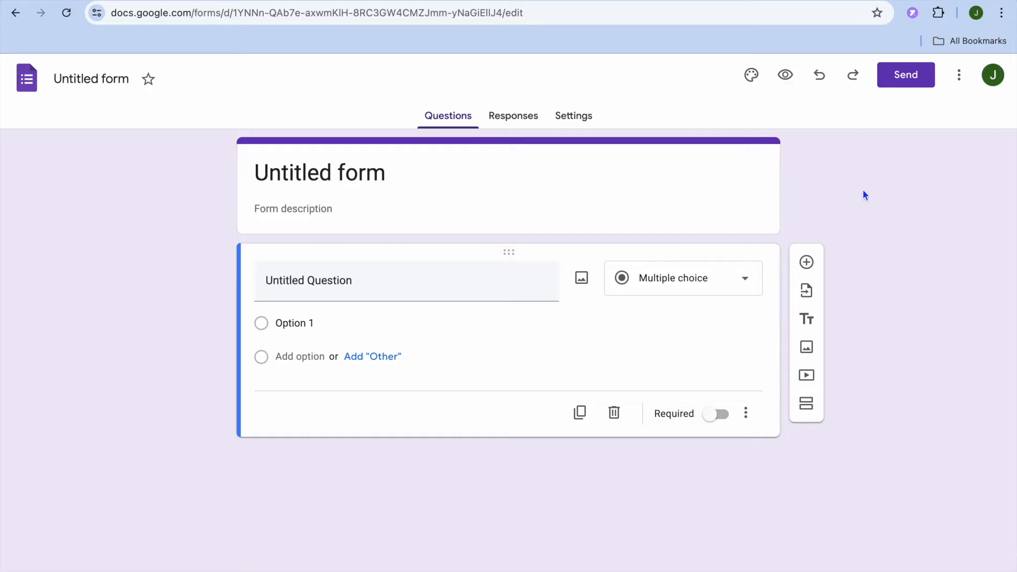
mouse_move(948, 105)
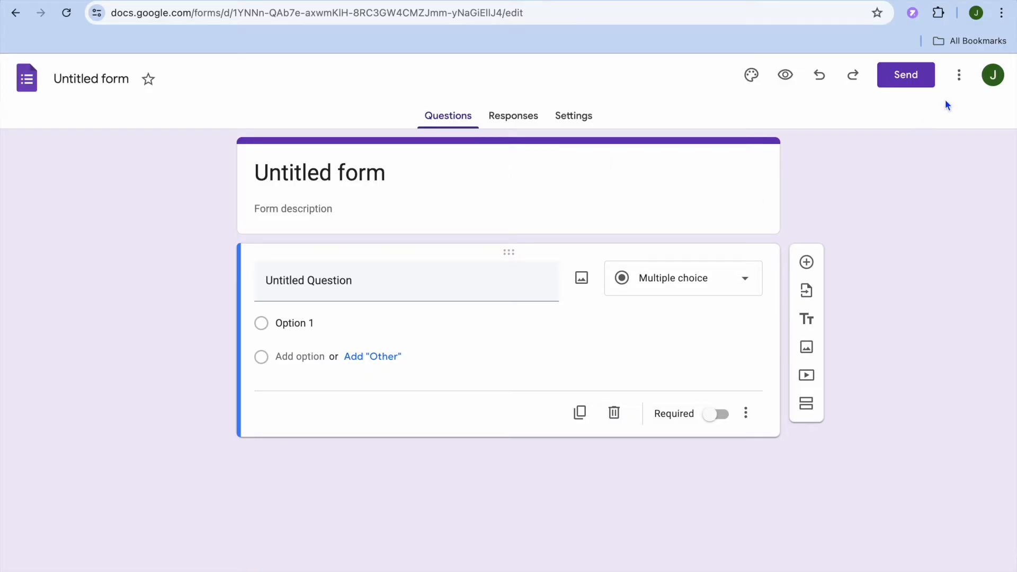
mouse_move(959, 75)
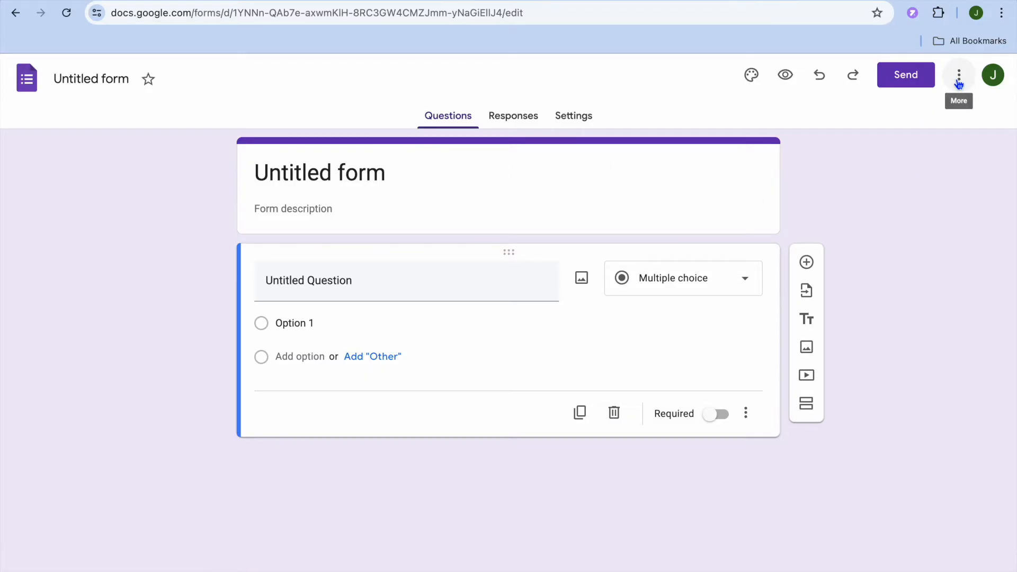
- Search the add-ons Marketplace for 'TIME' and open the Form Limit Timer listing
click(958, 75)
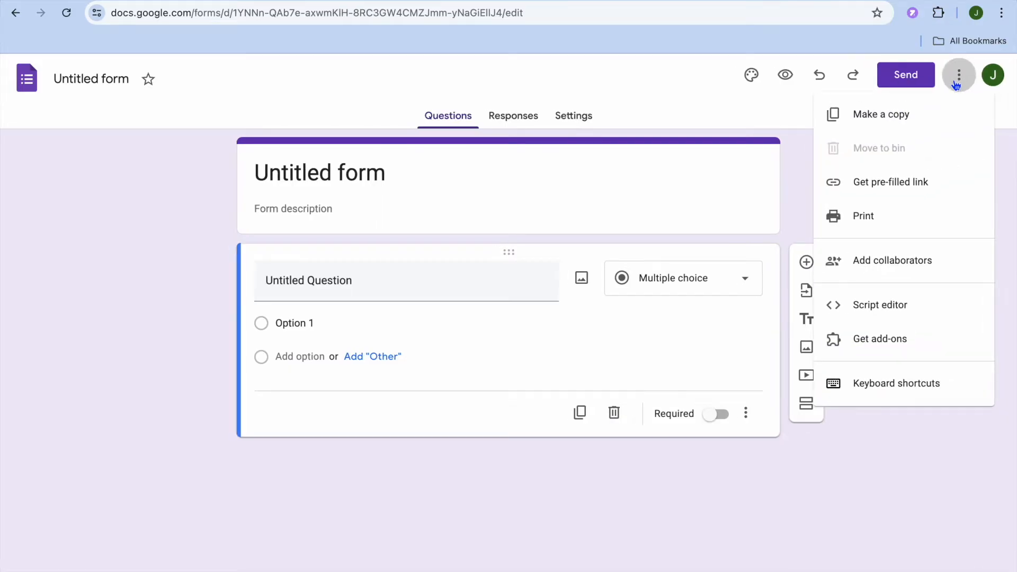
mouse_move(880, 338)
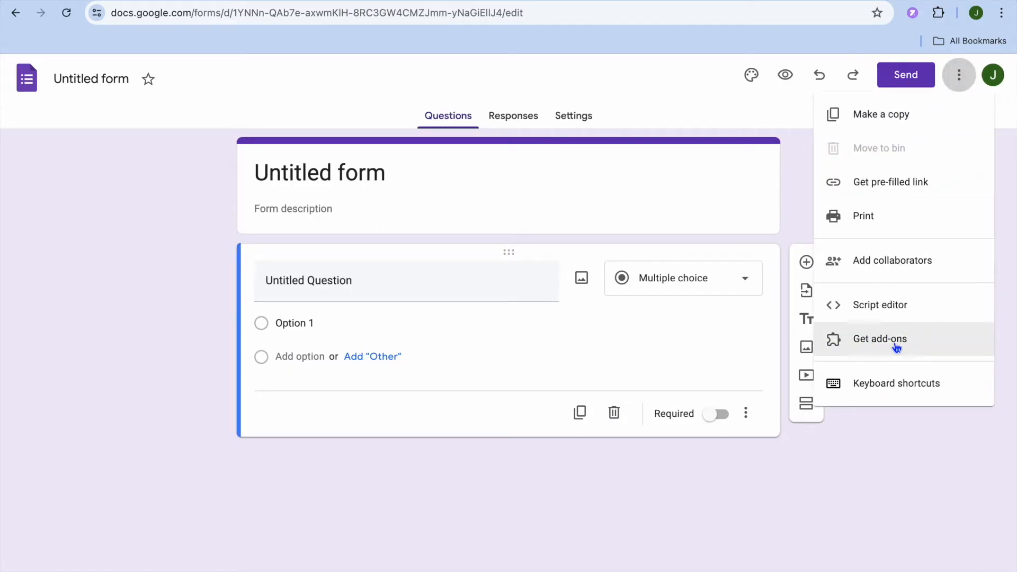
click(881, 338)
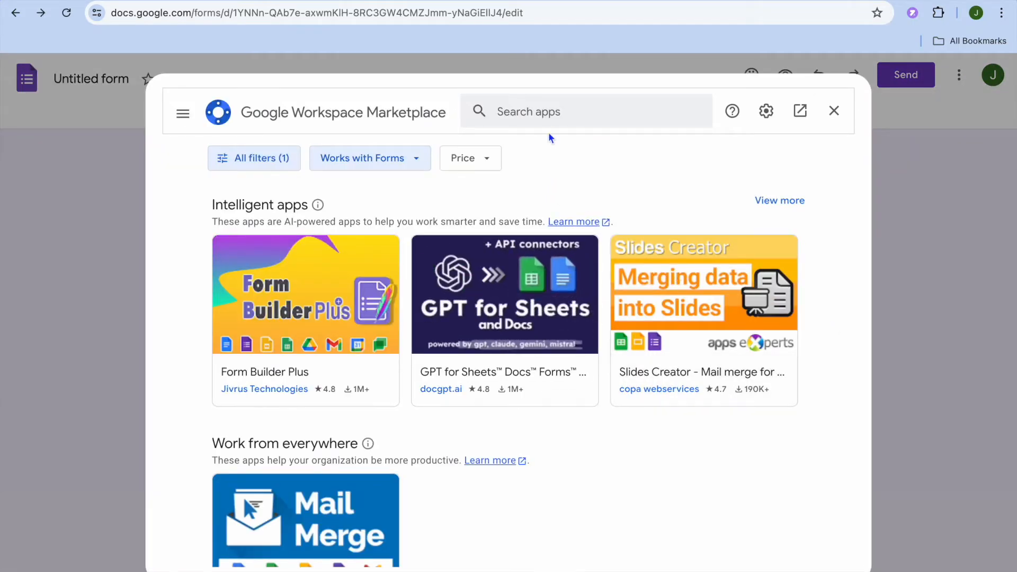
click(583, 110)
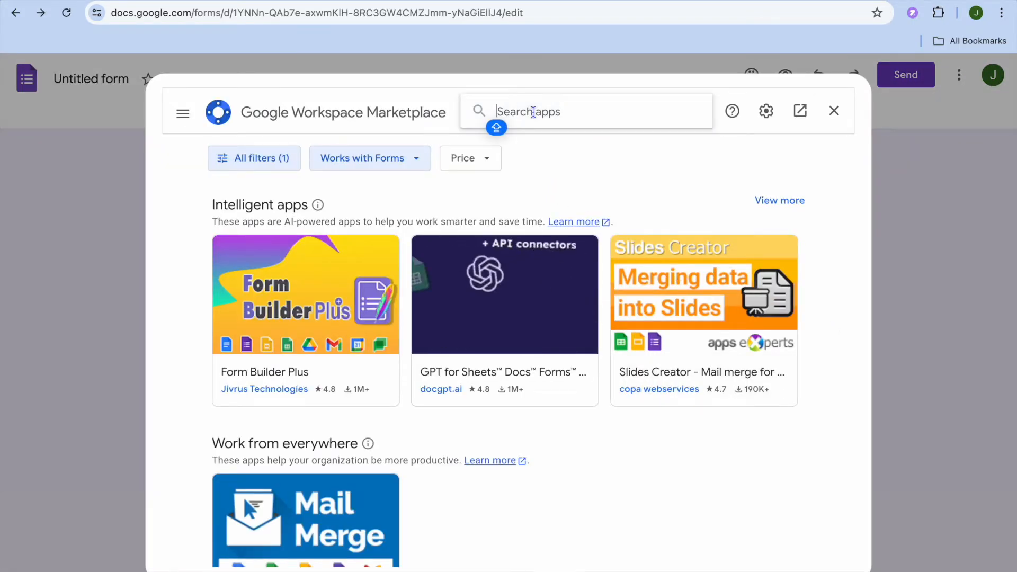
text(T)
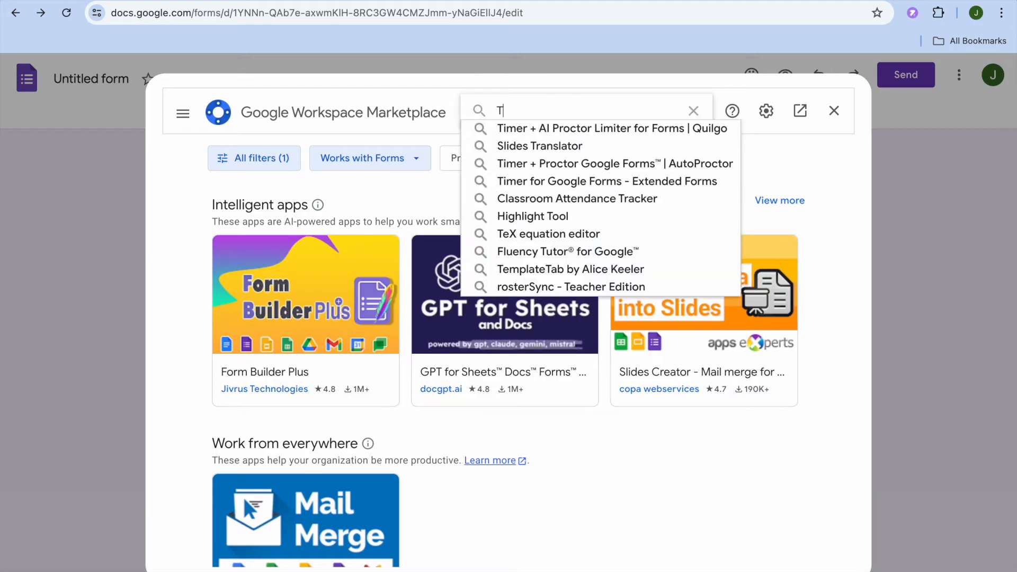
text(IME)
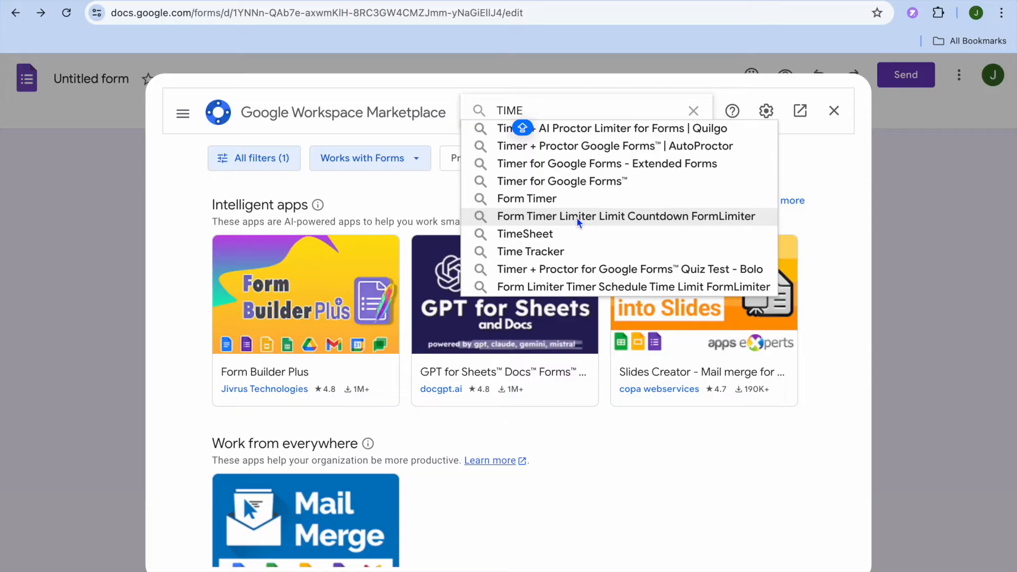
click(626, 216)
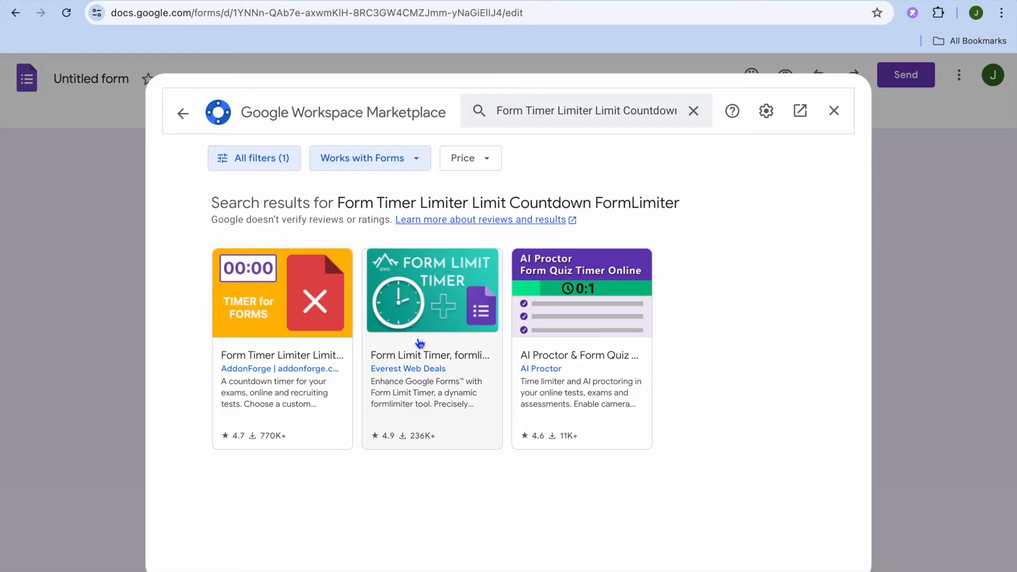
click(432, 292)
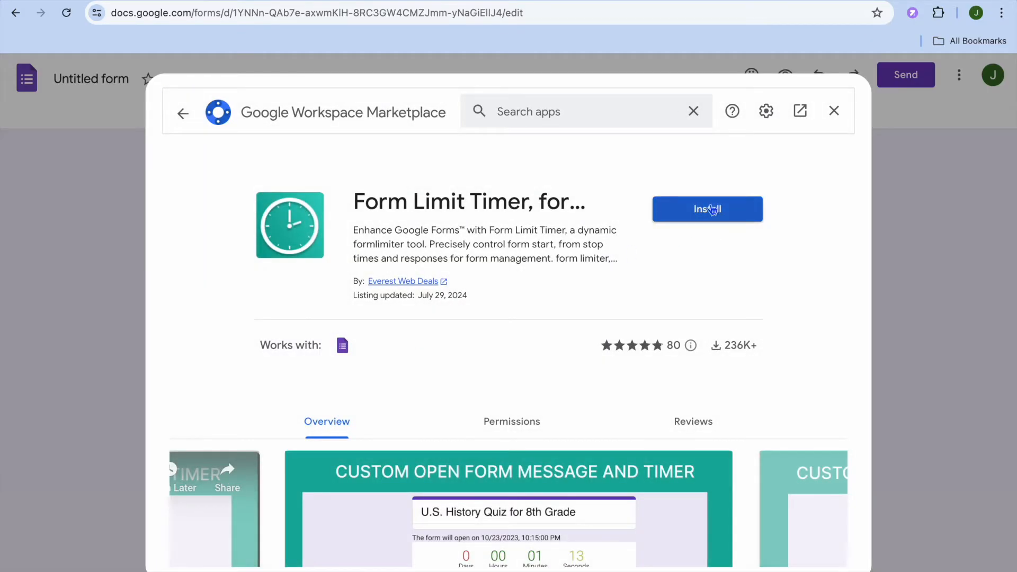
- Install Form Limit Timer, selecting the account and allowing the requested permissions
click(706, 208)
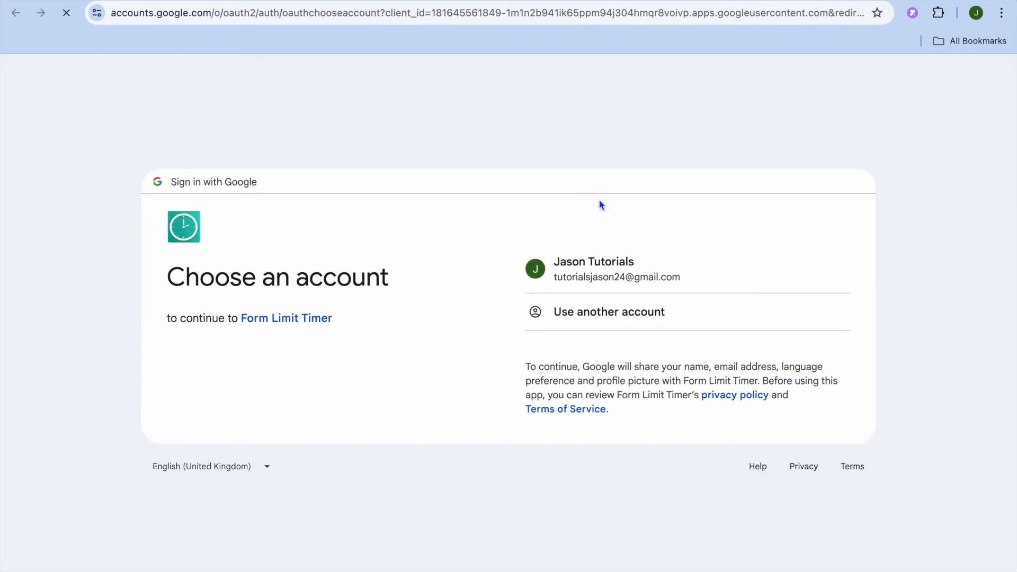
click(592, 270)
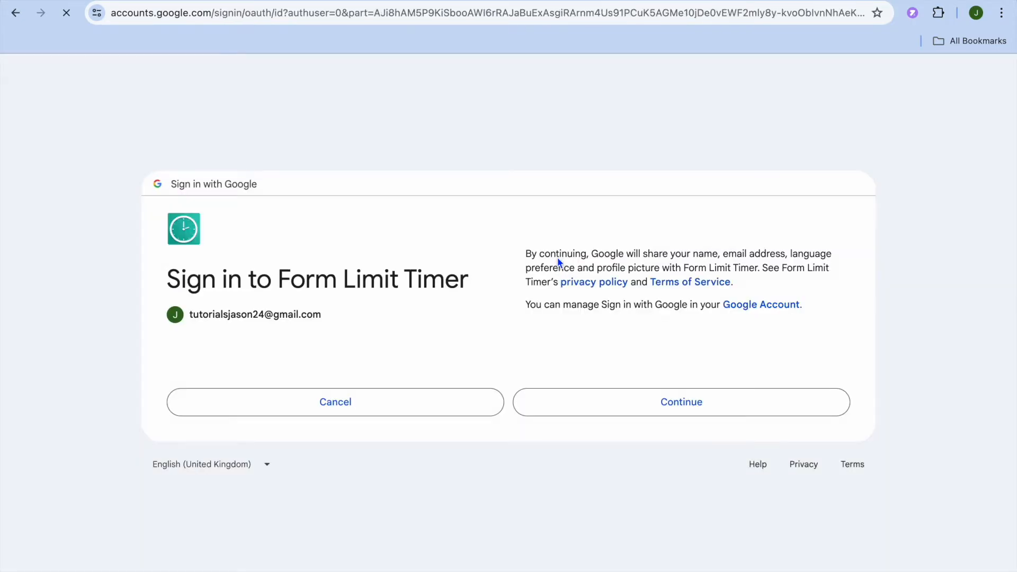
click(680, 401)
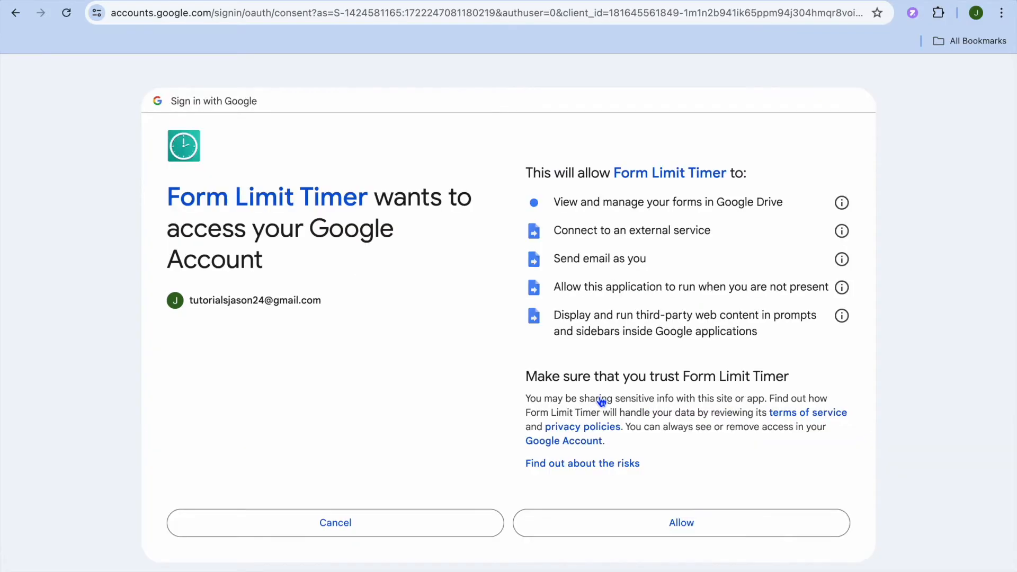
click(680, 522)
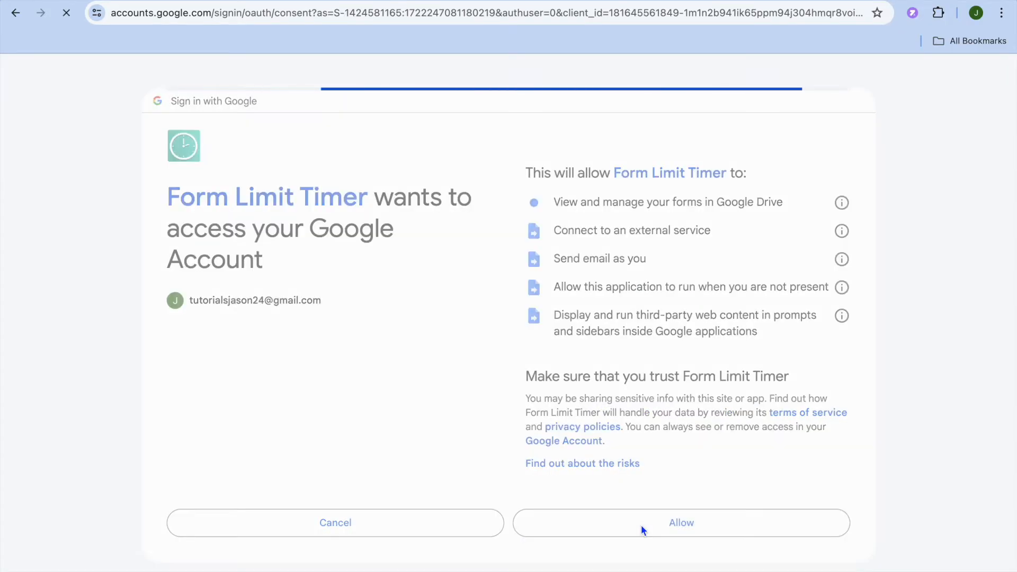
click(680, 523)
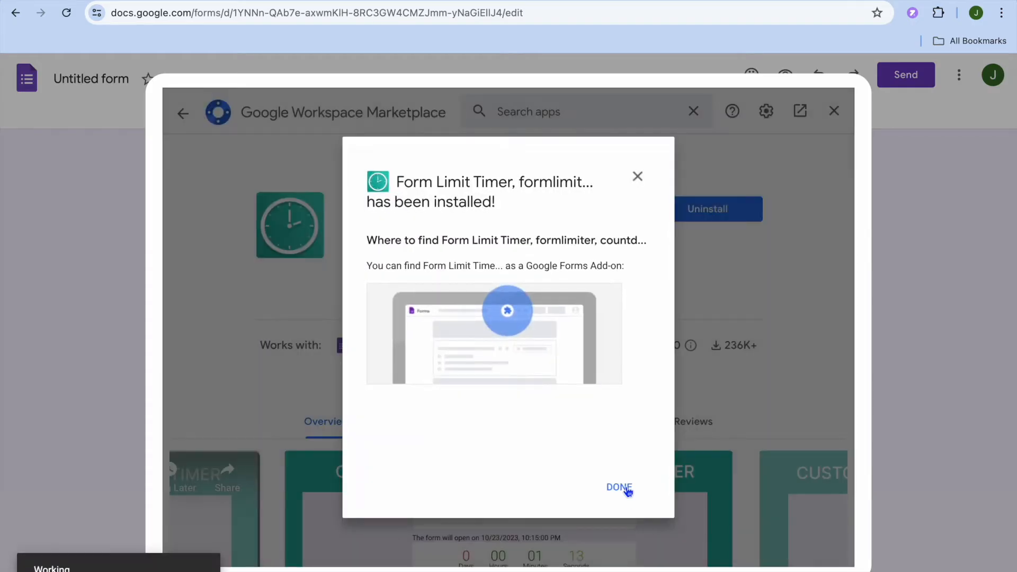
- Dismiss the 'has been installed' dialog and close the Marketplace window
click(618, 487)
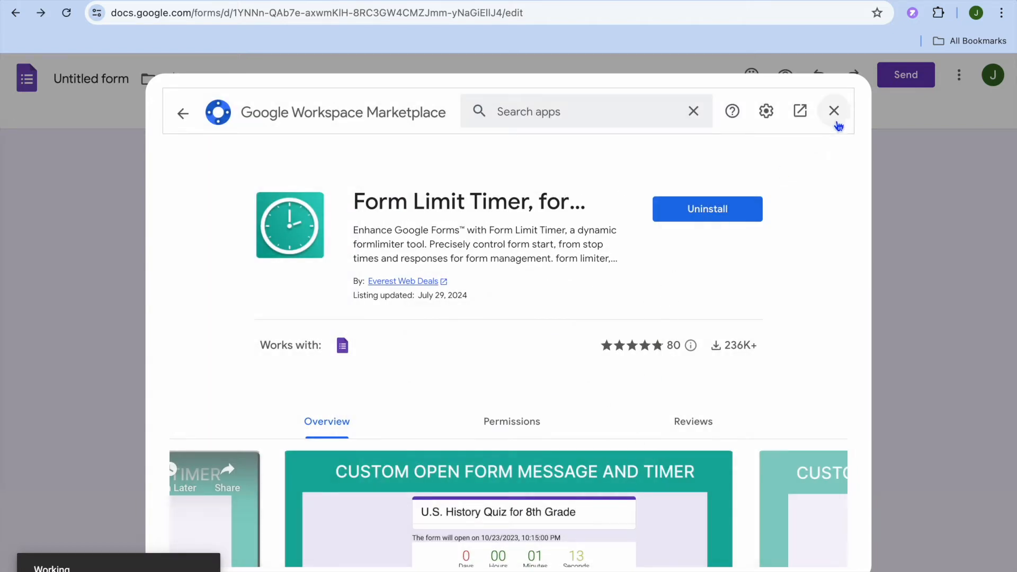
click(834, 111)
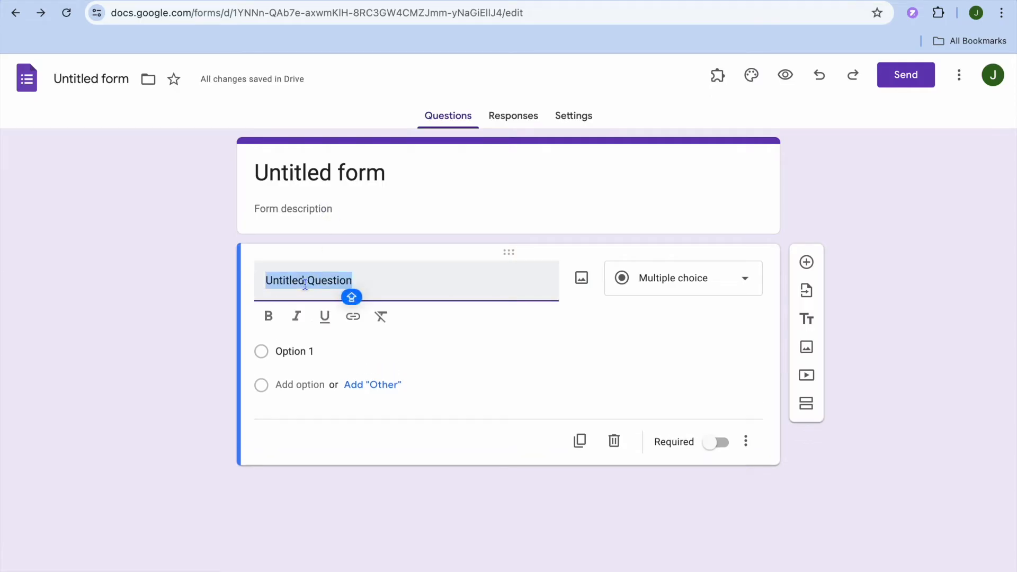
- Title the question 'WHAT DAY IS TODAY' and add all Monday–Sunday suggested options
text(WHAT DAY)
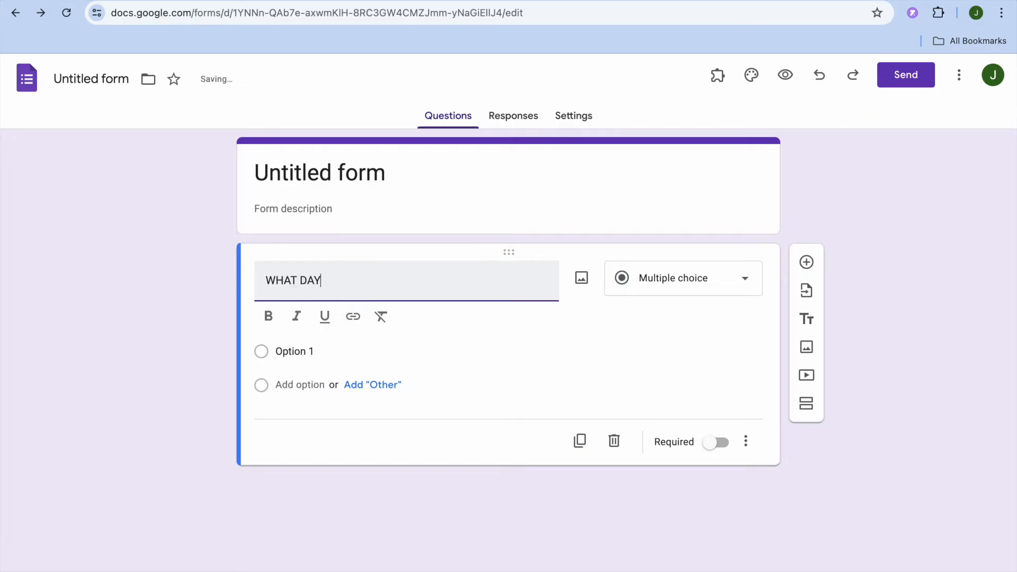
text(IS TODAY)
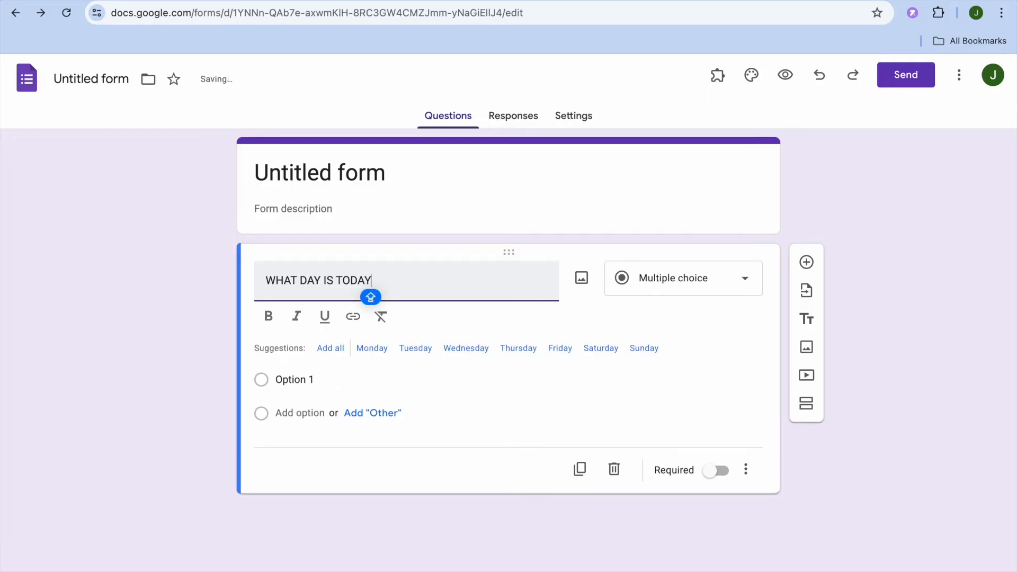
click(330, 348)
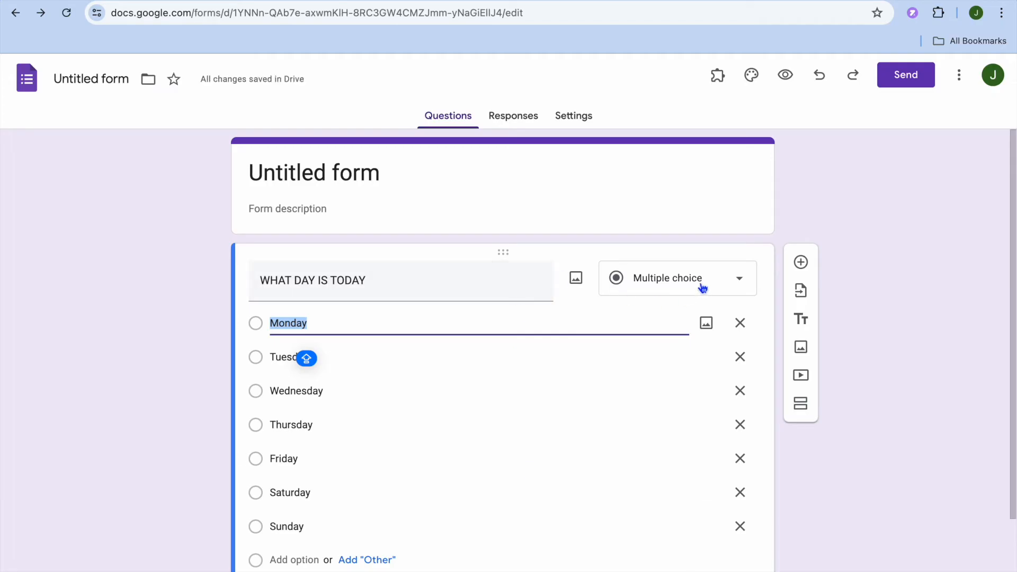
mouse_move(716, 90)
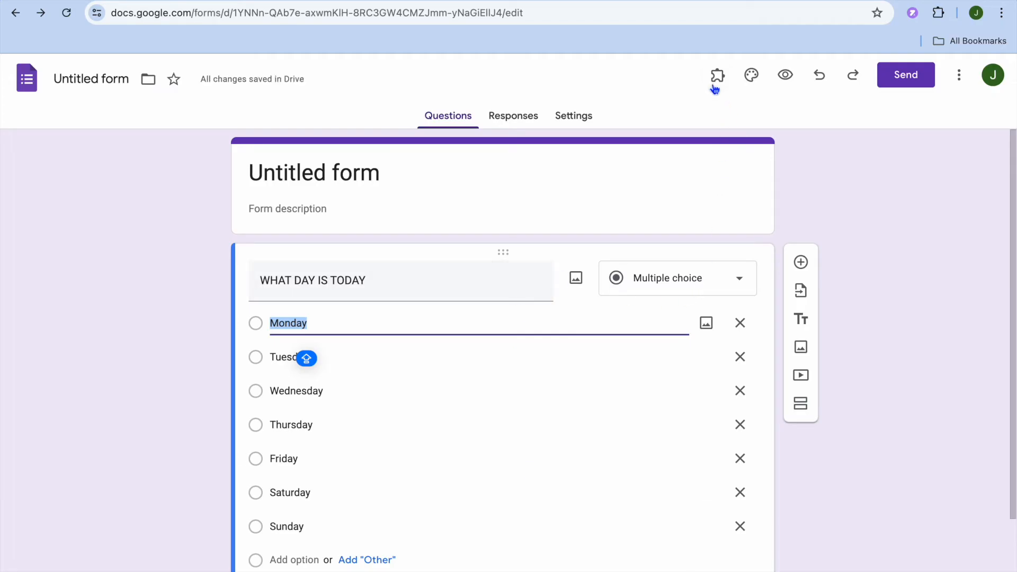
mouse_move(717, 75)
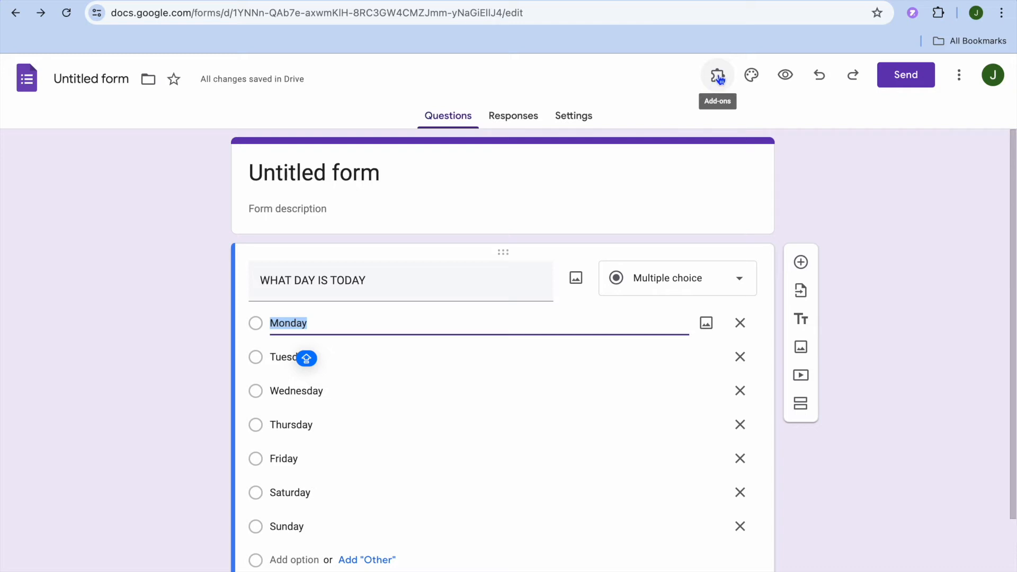
- Launch Form Limit Timer from the Add-ons menu
click(717, 75)
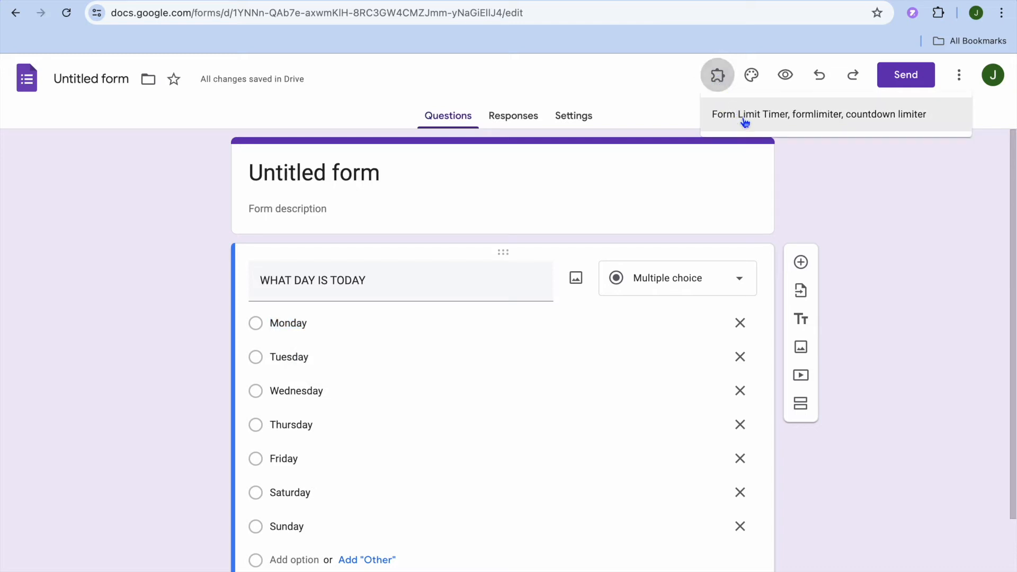
click(819, 114)
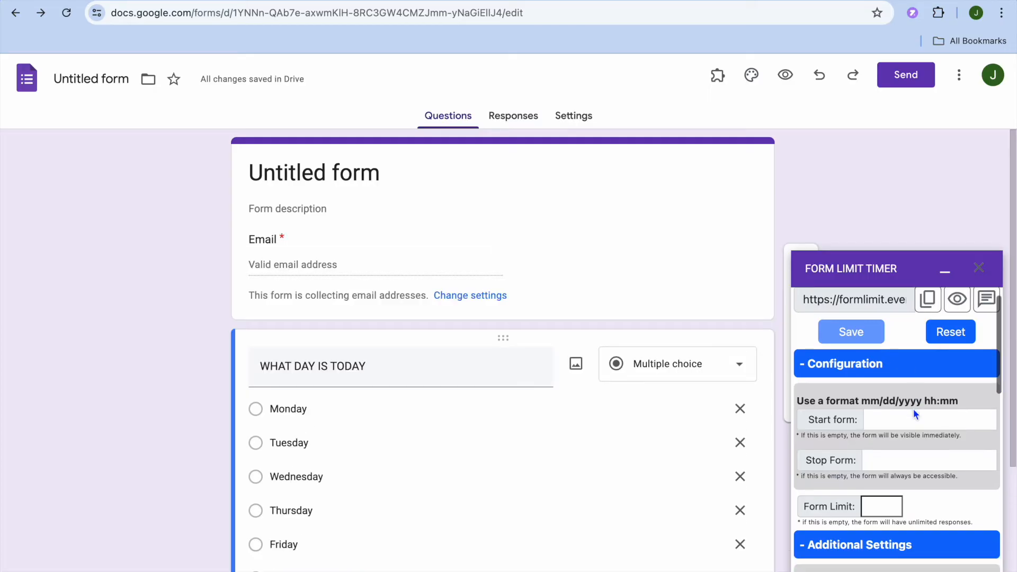
- Set Start form to 07/29/2024 06:00 and Stop Form to 07/29/2024 06:15
click(930, 419)
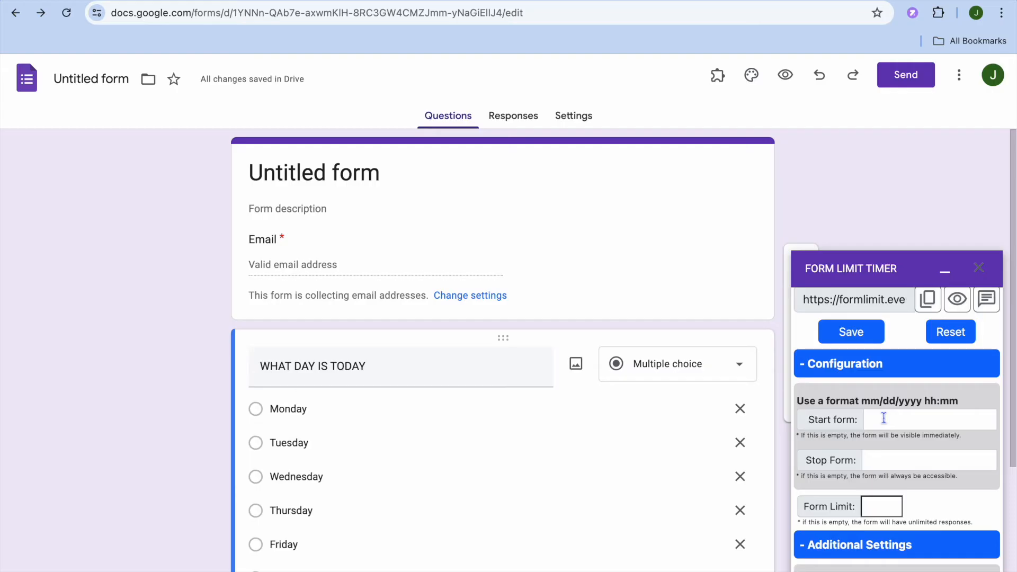
click(929, 419)
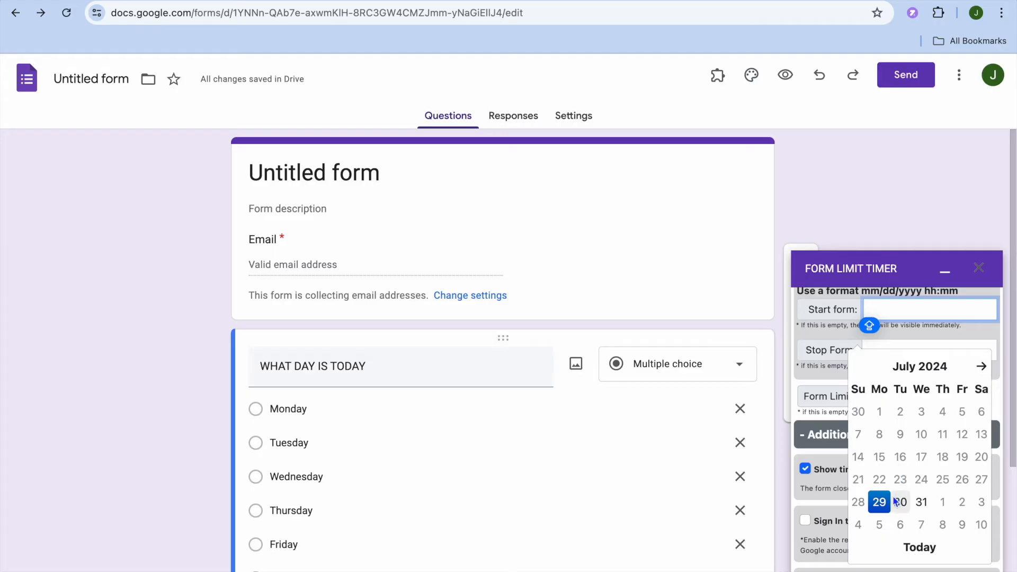
click(878, 502)
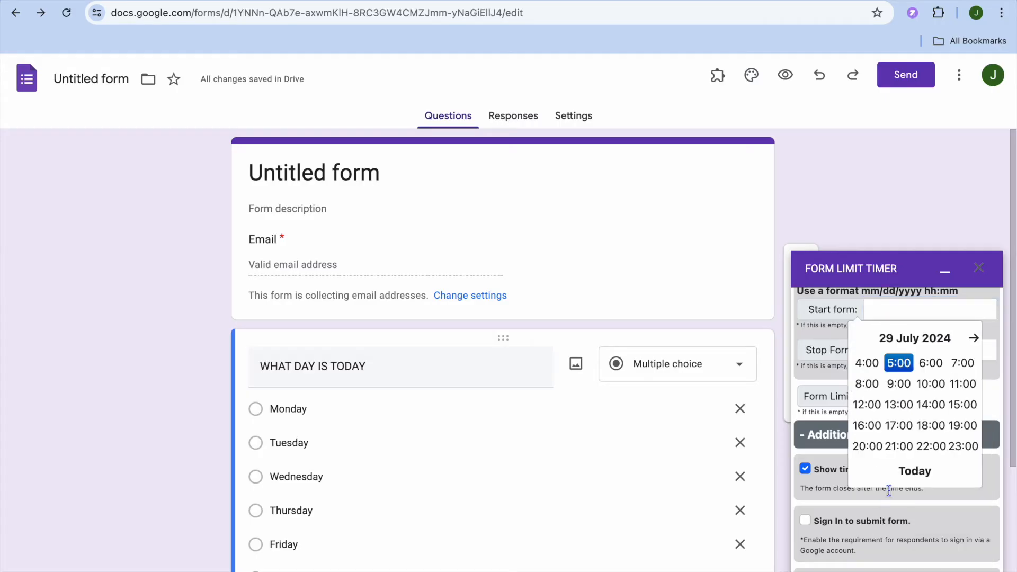
mouse_move(918, 418)
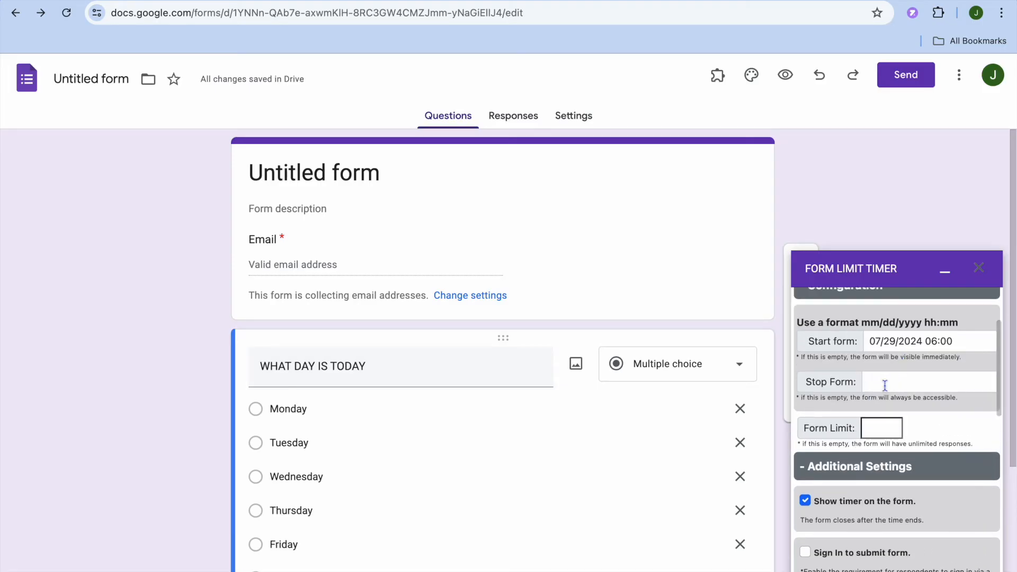
click(928, 381)
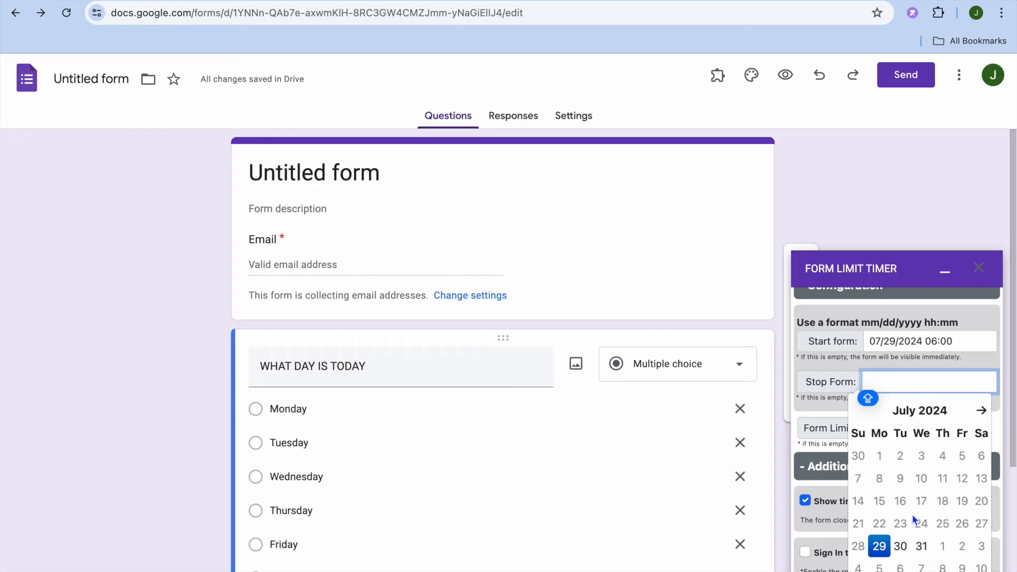
click(878, 546)
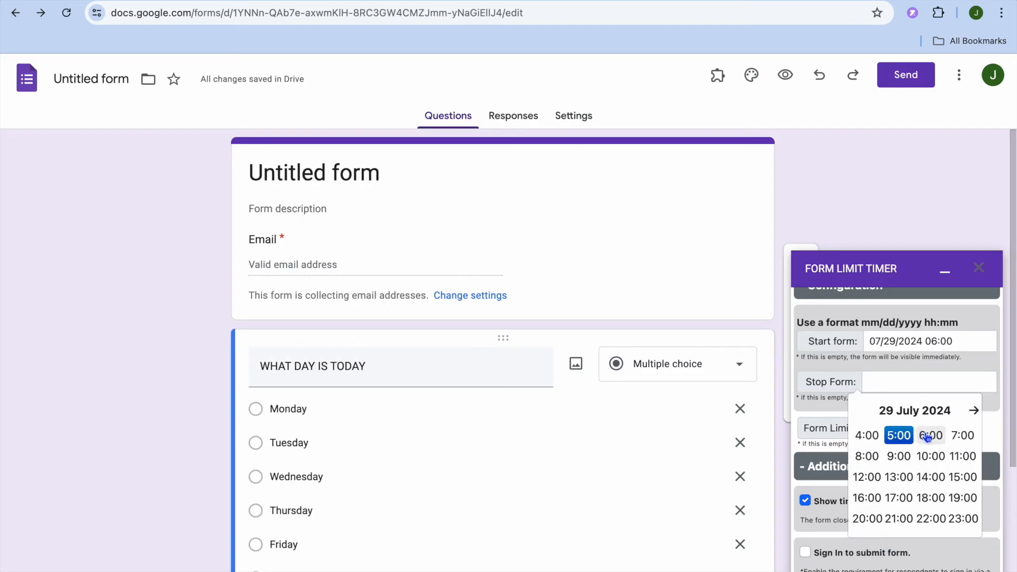
click(930, 434)
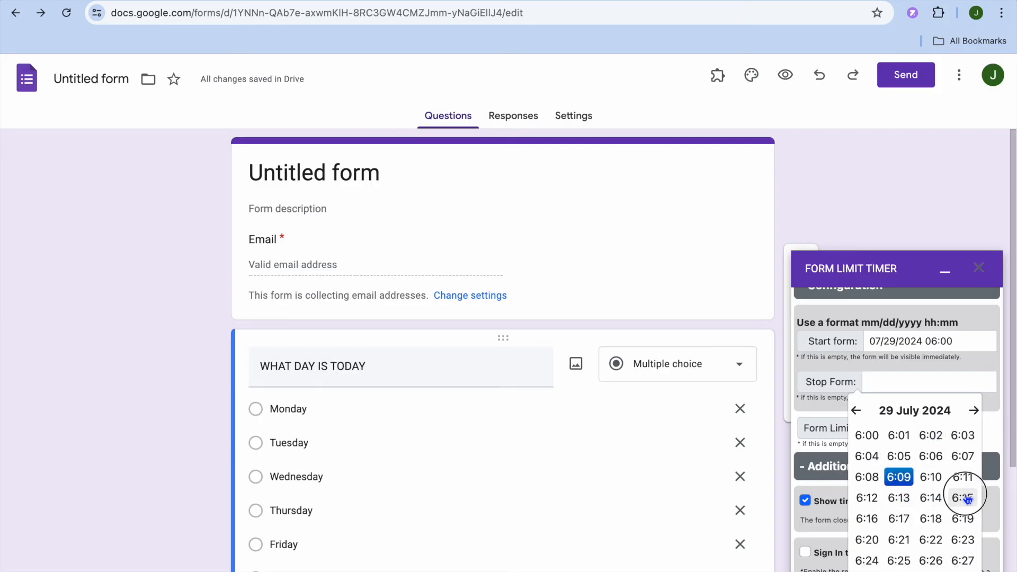
click(963, 497)
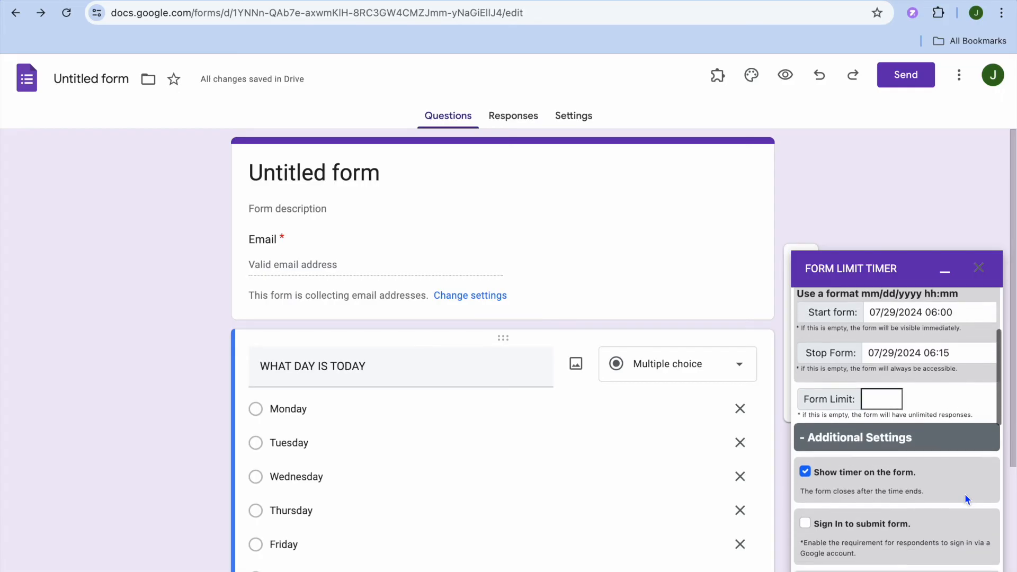
- Save the Form Limit Timer settings from the bottom of the panel
scroll(down, 3)
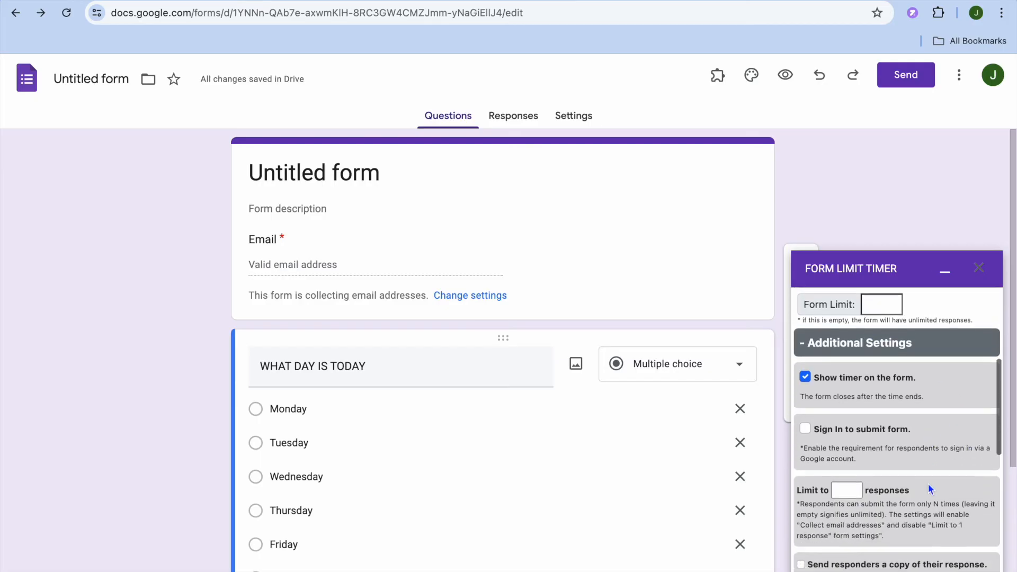
scroll(down, 3)
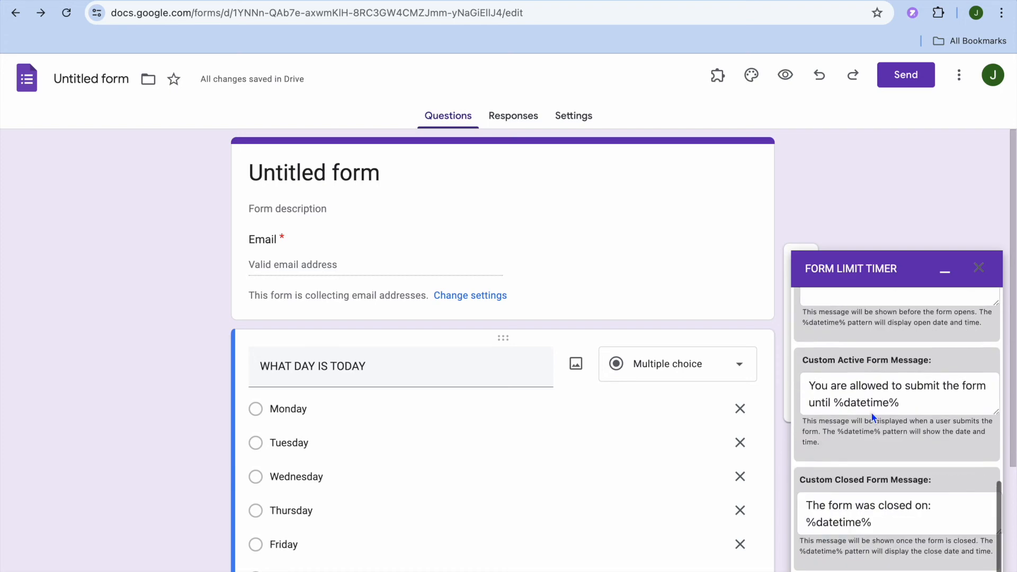
scroll(down, 3)
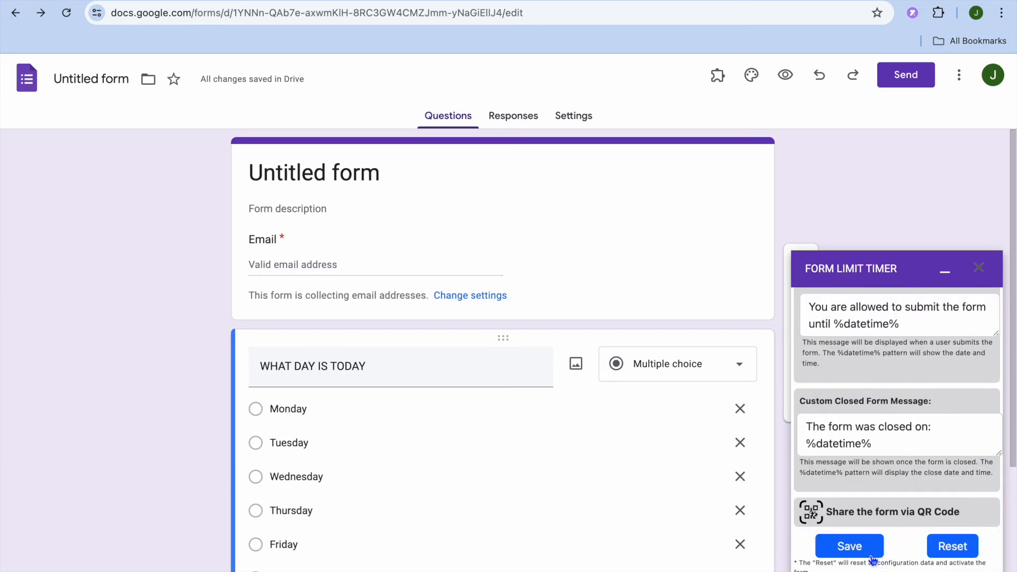
click(849, 545)
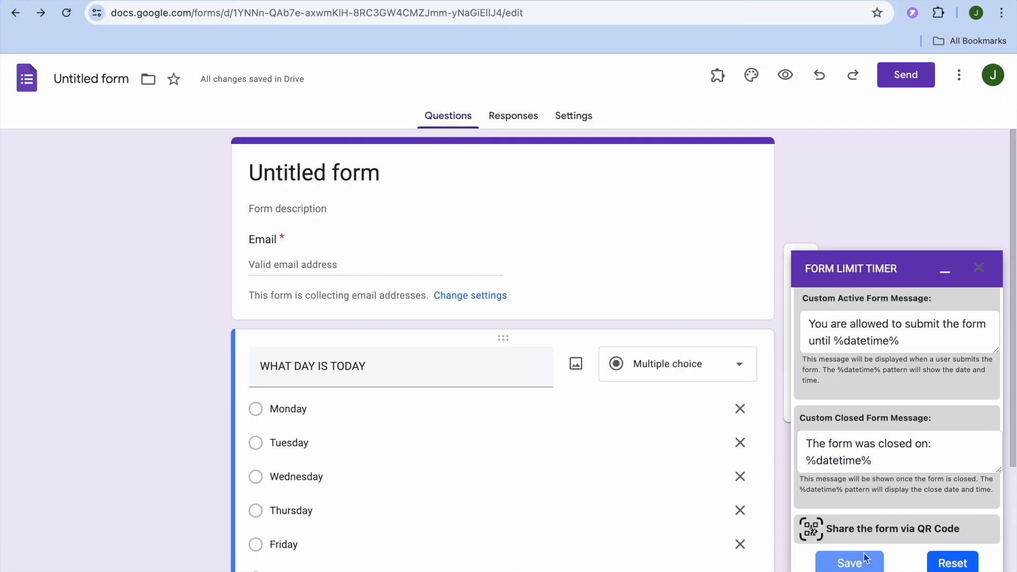
click(849, 563)
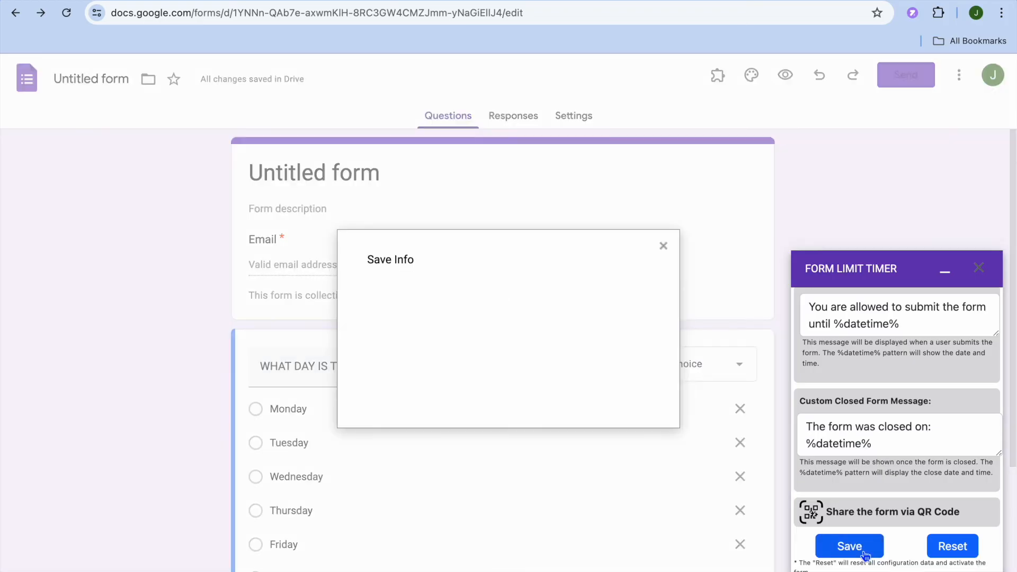
- Close the Save Info dialog showing the add-on's submission link
click(849, 545)
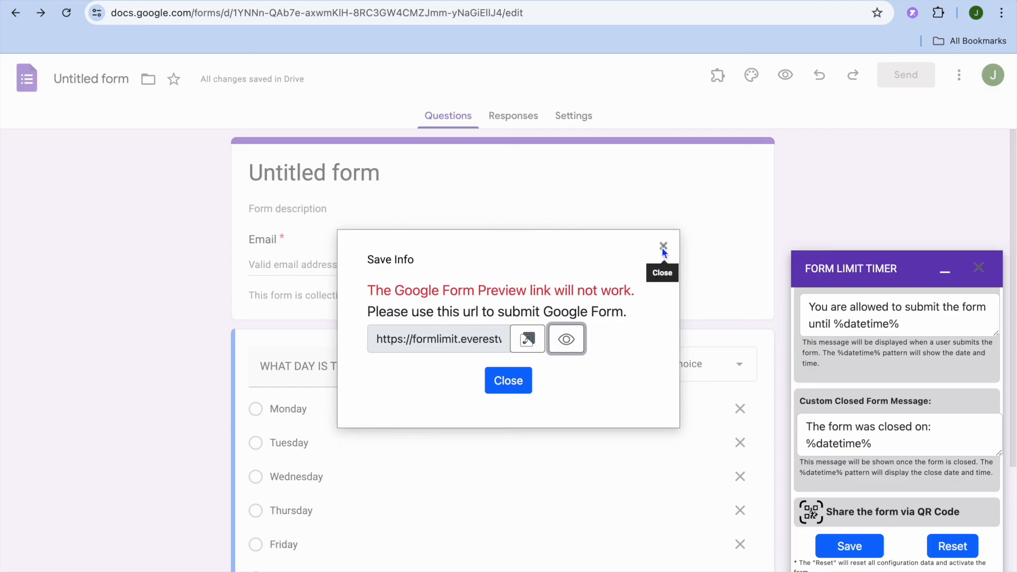
click(662, 246)
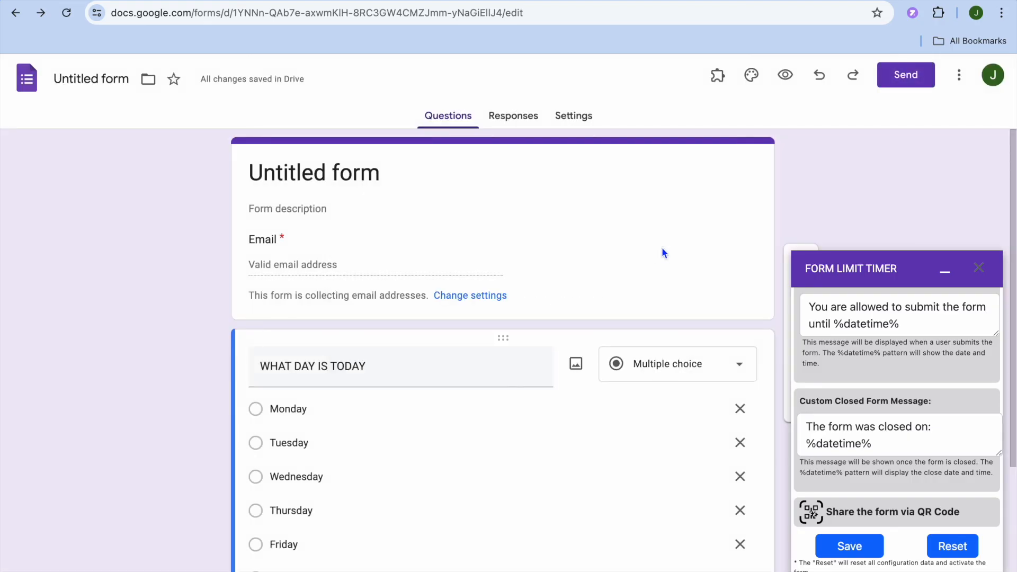